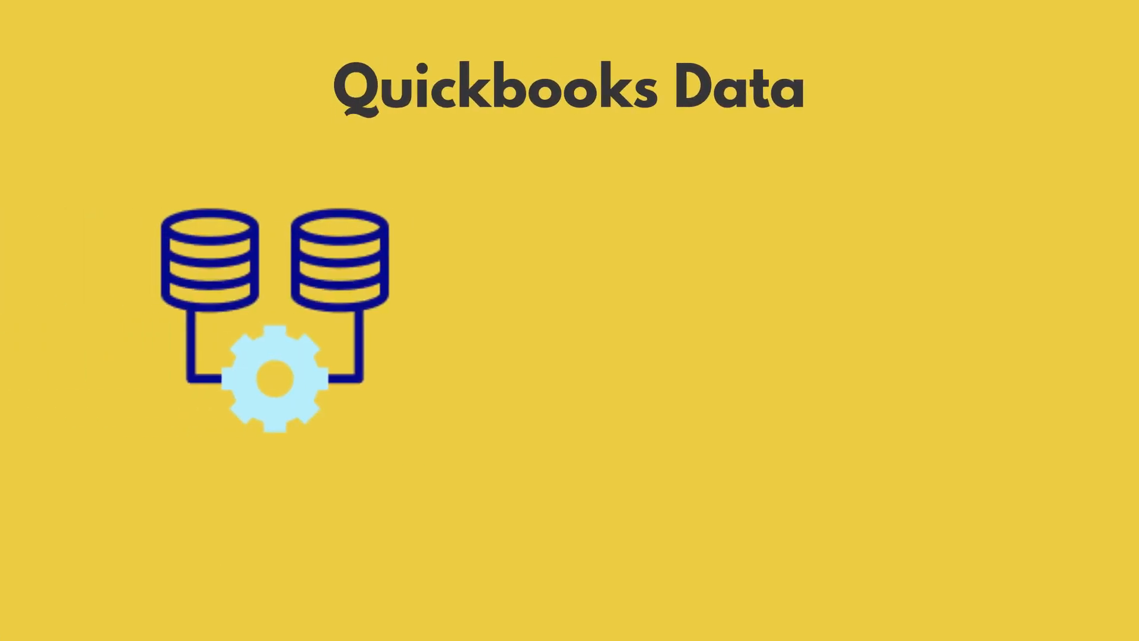
scroll("down", 3)
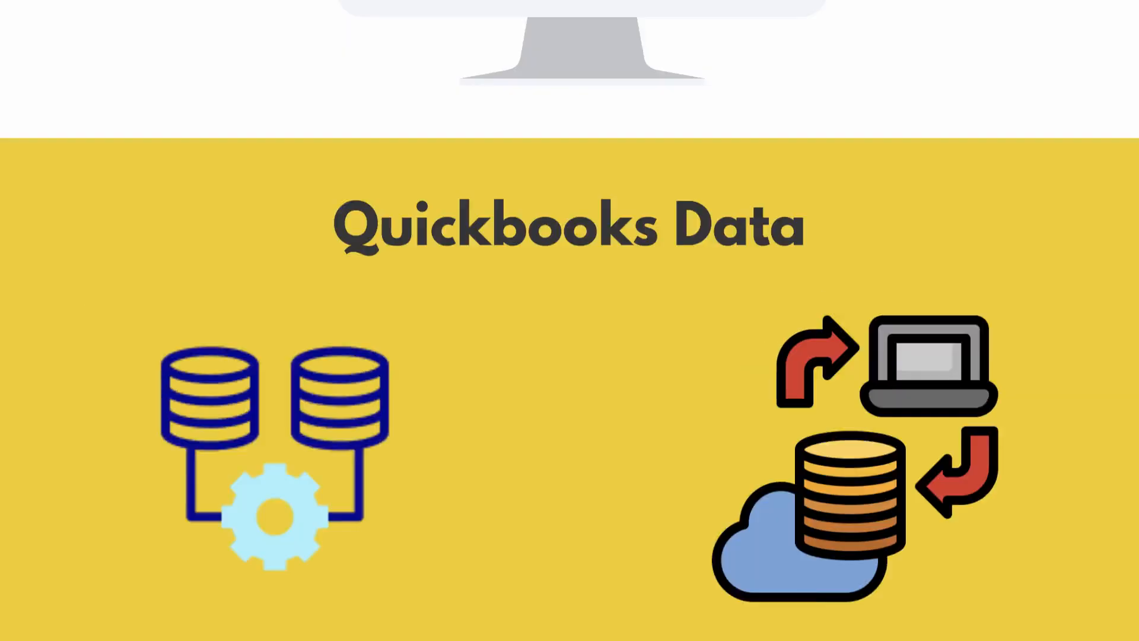